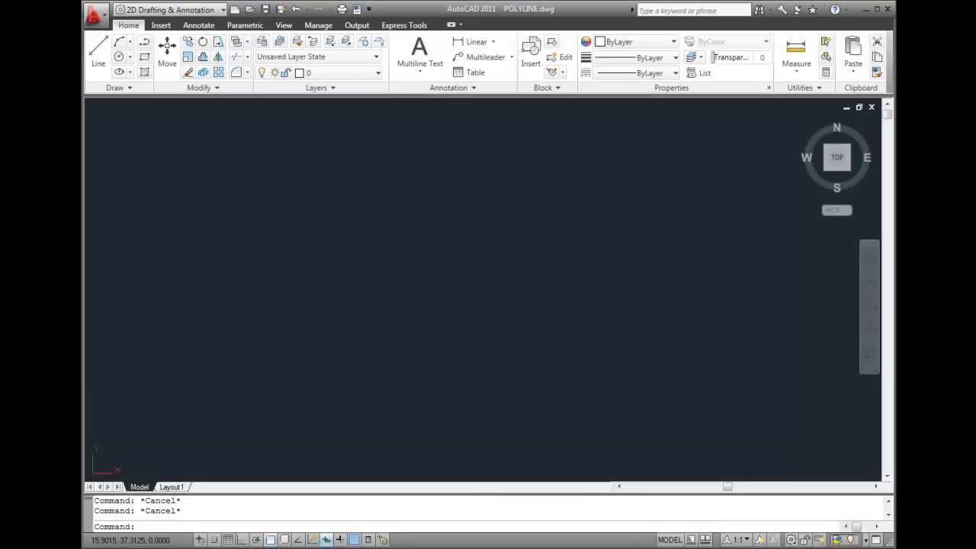
{"action": "mouse_move", "coordinate": [150, 164]}
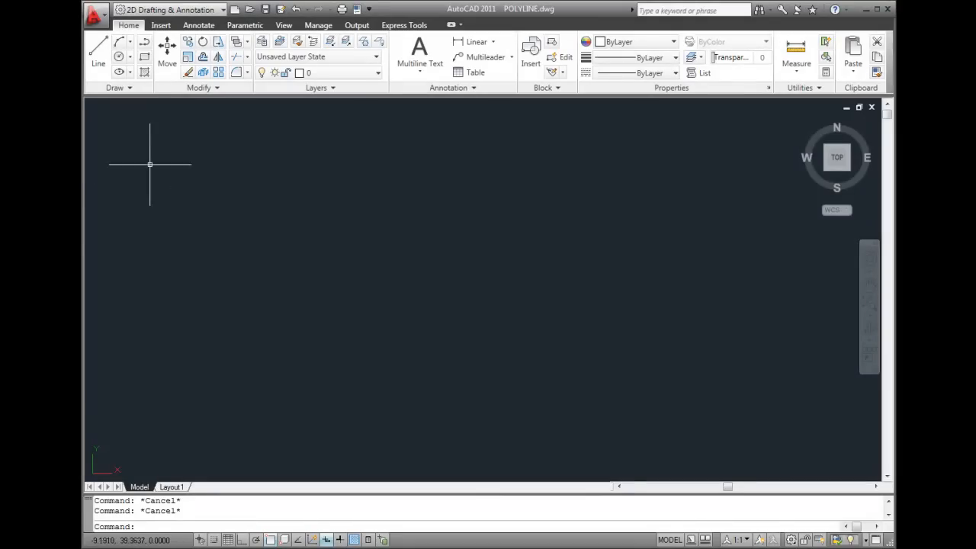
{"action": "mouse_move", "coordinate": [145, 42]}
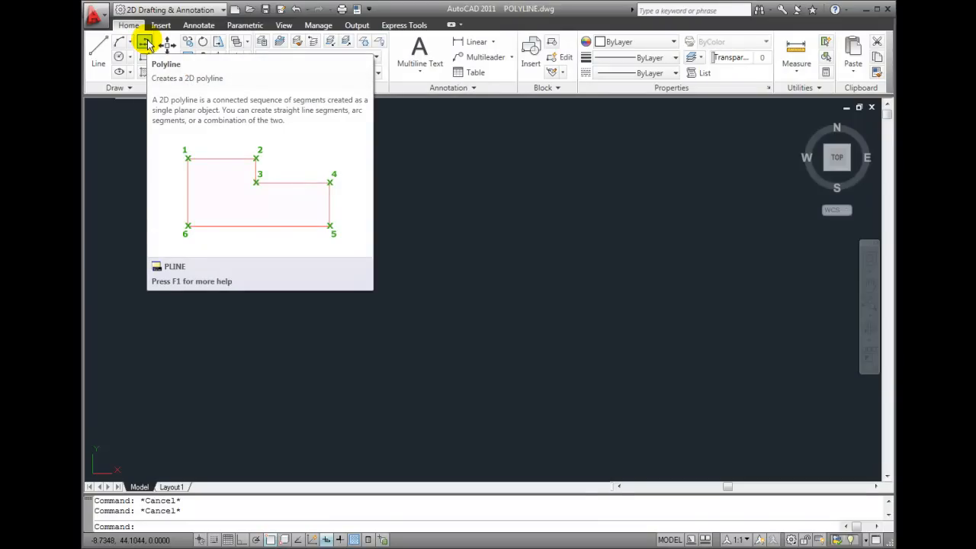
Start the Polyline command from the Home tab.
{"action": "left_click", "coordinate": [145, 41]}
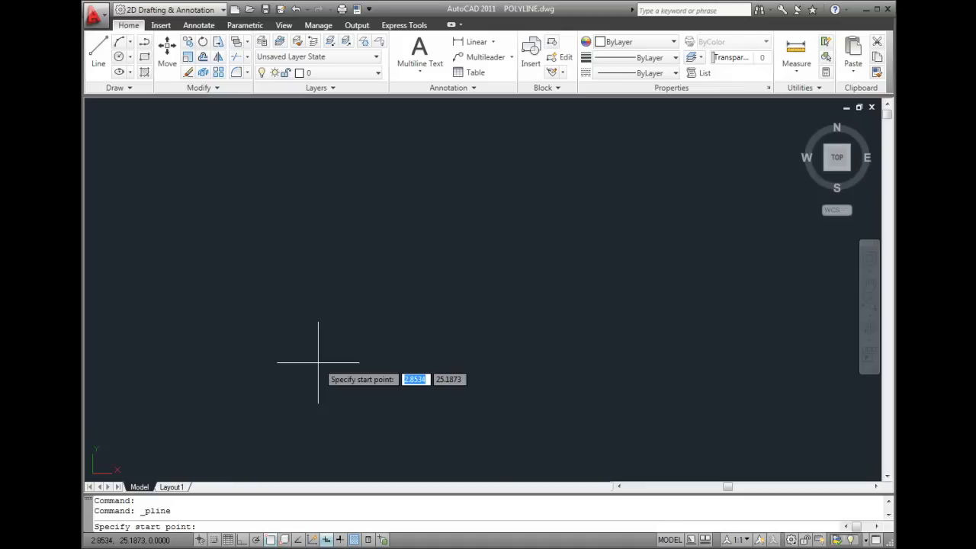
{"action": "mouse_move", "coordinate": [343, 374]}
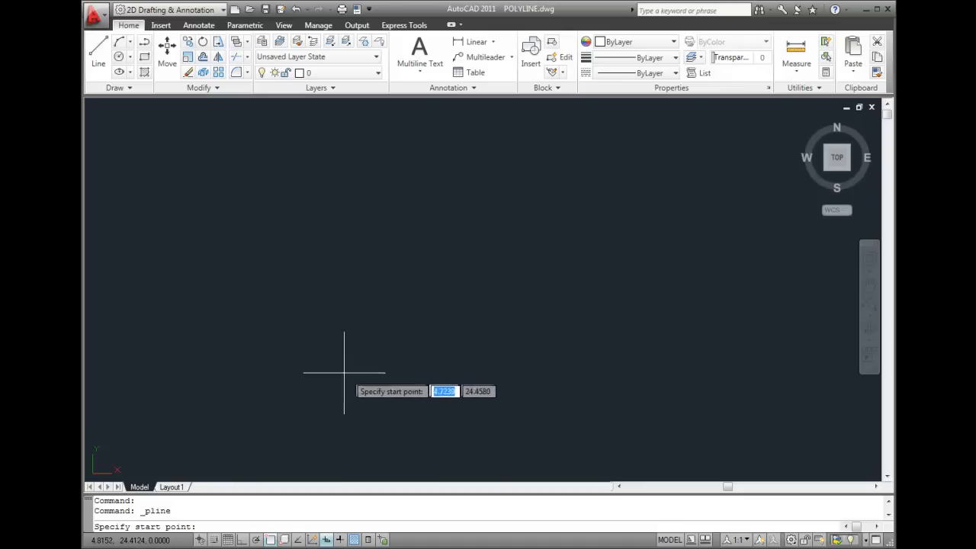
{"action": "mouse_move", "coordinate": [376, 390]}
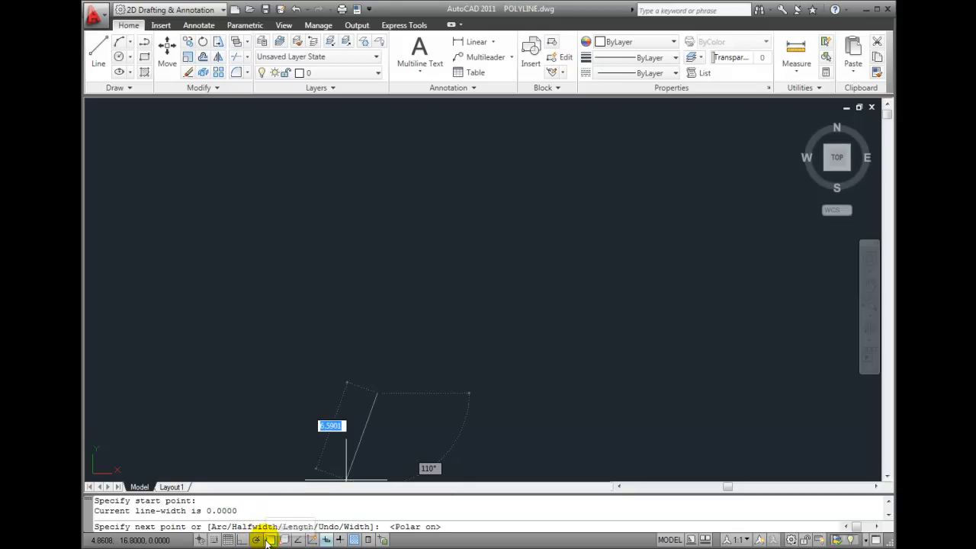
{"action": "mouse_move", "coordinate": [297, 540]}
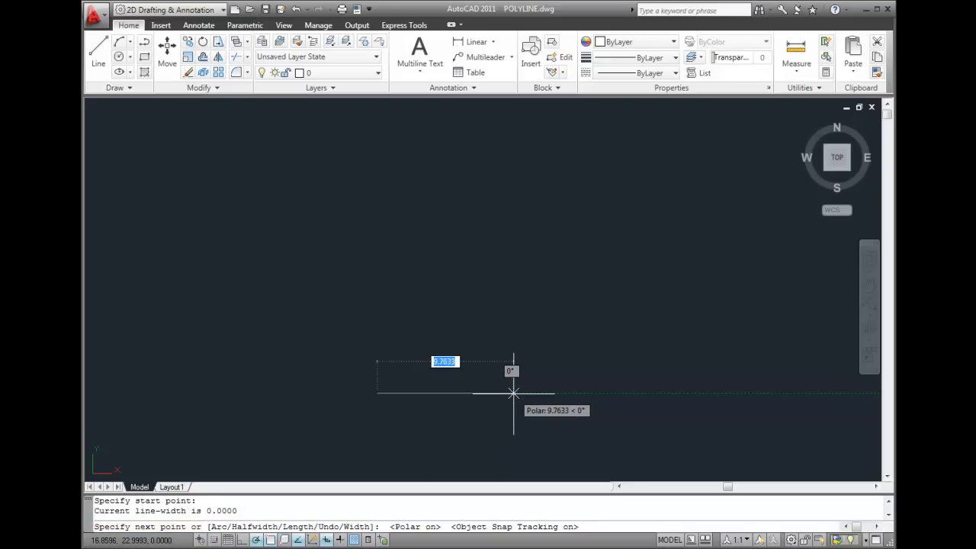
{"action": "mouse_move", "coordinate": [520, 393]}
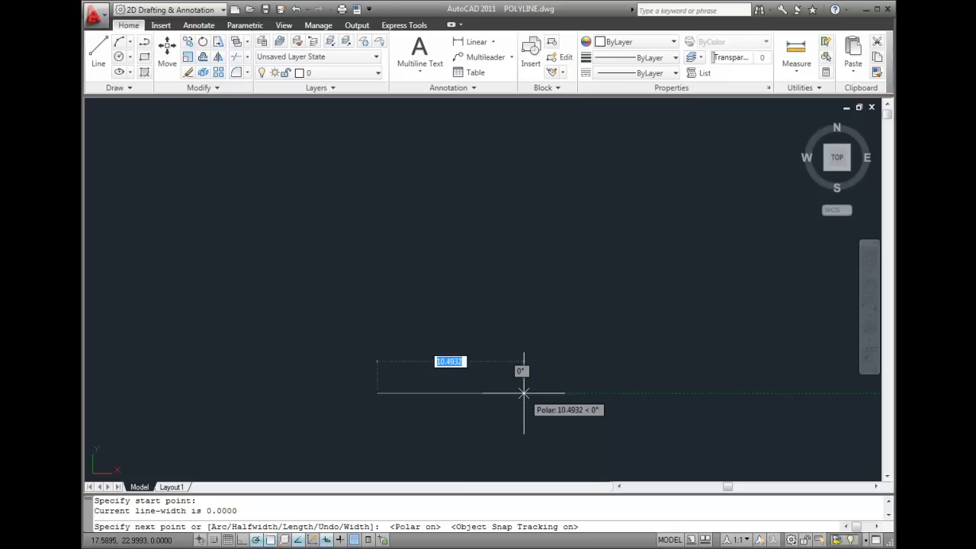
{"action": "mouse_move", "coordinate": [525, 392]}
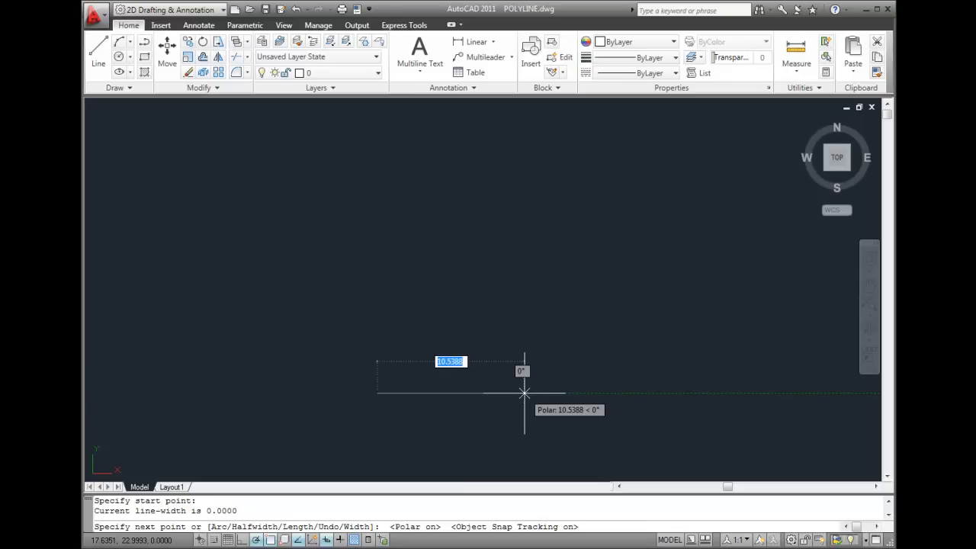
{"action": "mouse_move", "coordinate": [538, 393]}
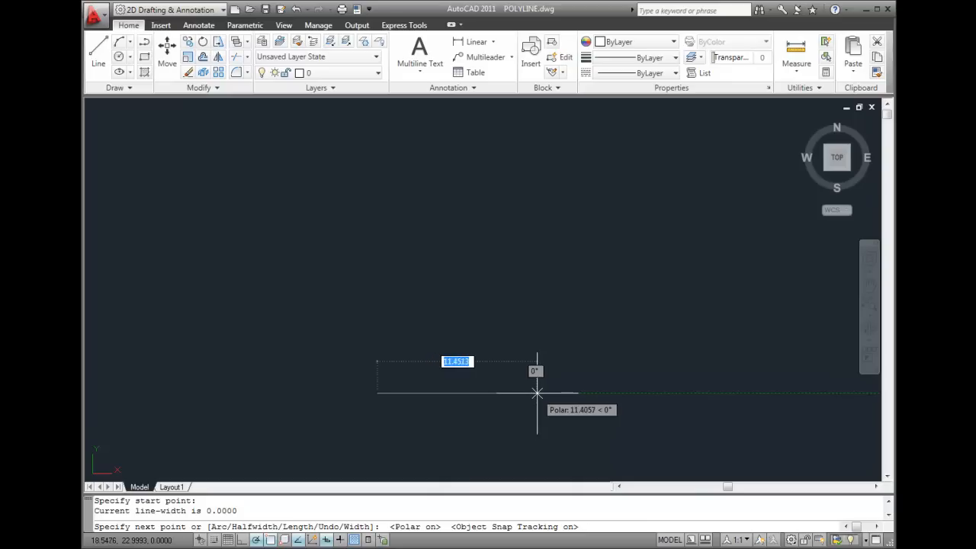
Place the endpoint of the polyline's bottom horizontal edge.
{"action": "left_click", "coordinate": [538, 393]}
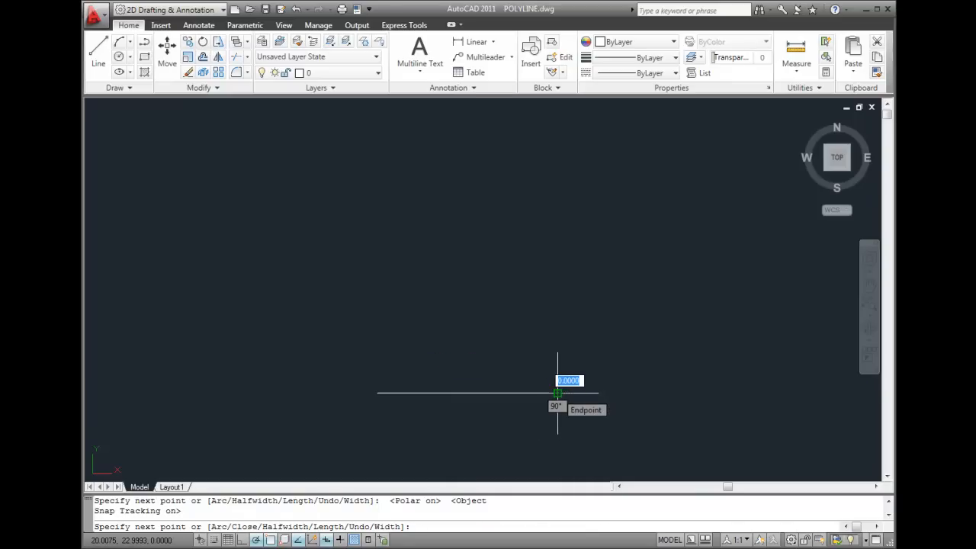
{"action": "mouse_move", "coordinate": [556, 341]}
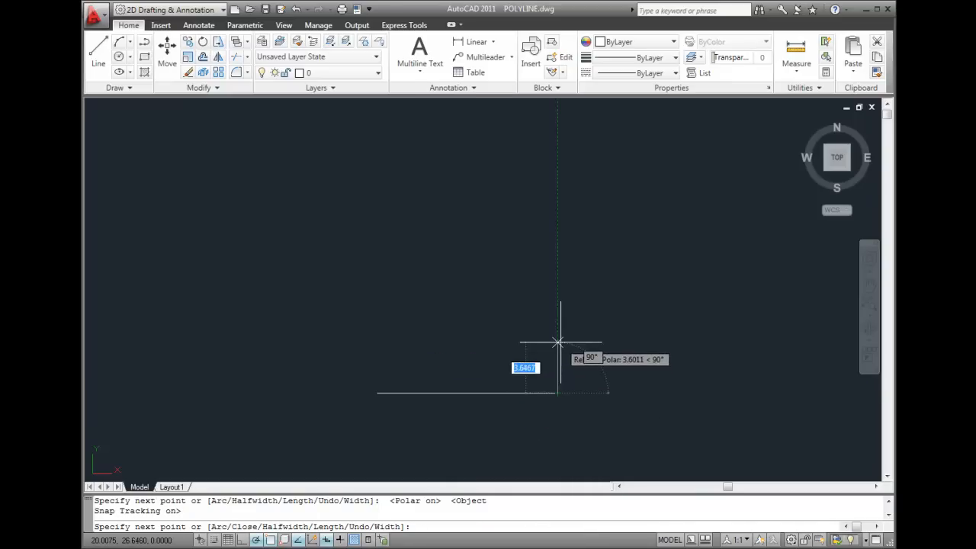
{"action": "mouse_move", "coordinate": [558, 337]}
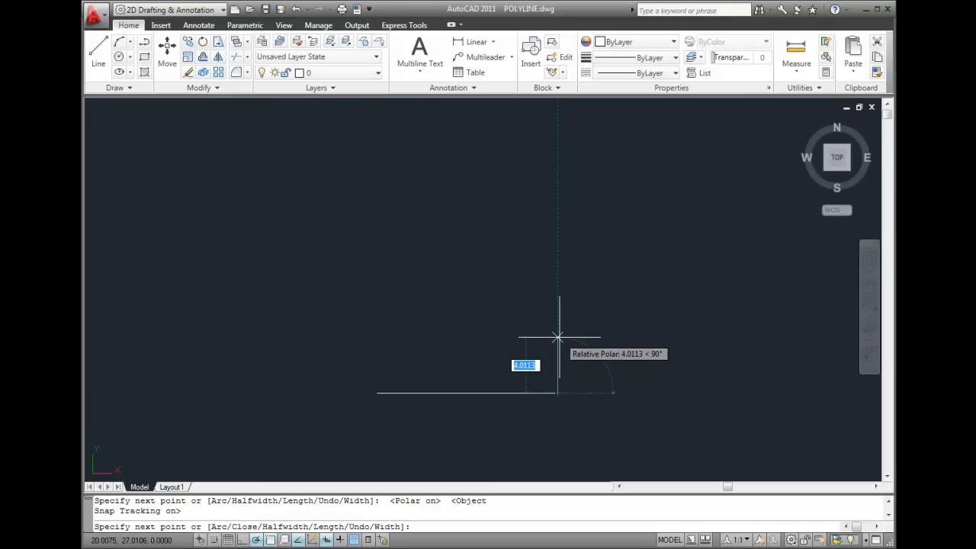
{"action": "mouse_move", "coordinate": [557, 302]}
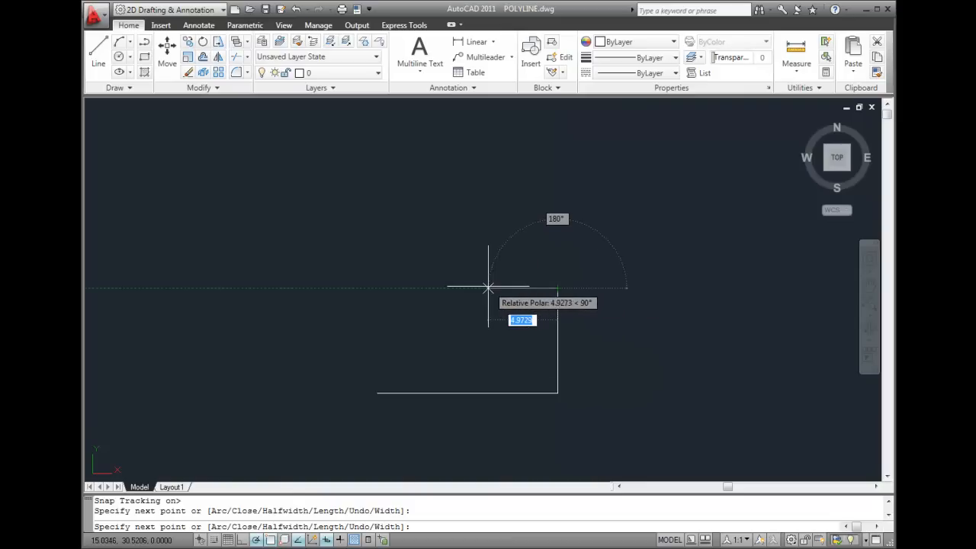
{"action": "mouse_move", "coordinate": [473, 288]}
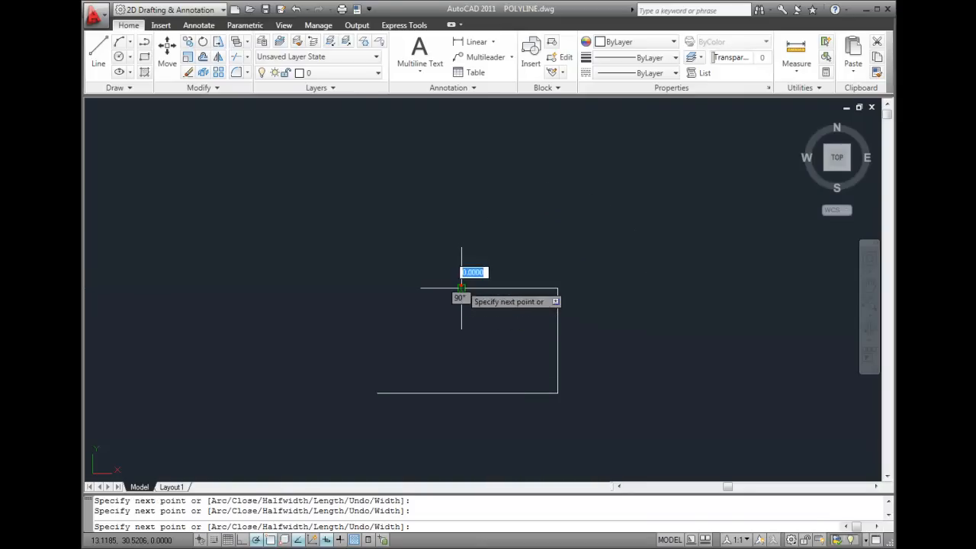
{"action": "mouse_move", "coordinate": [449, 221]}
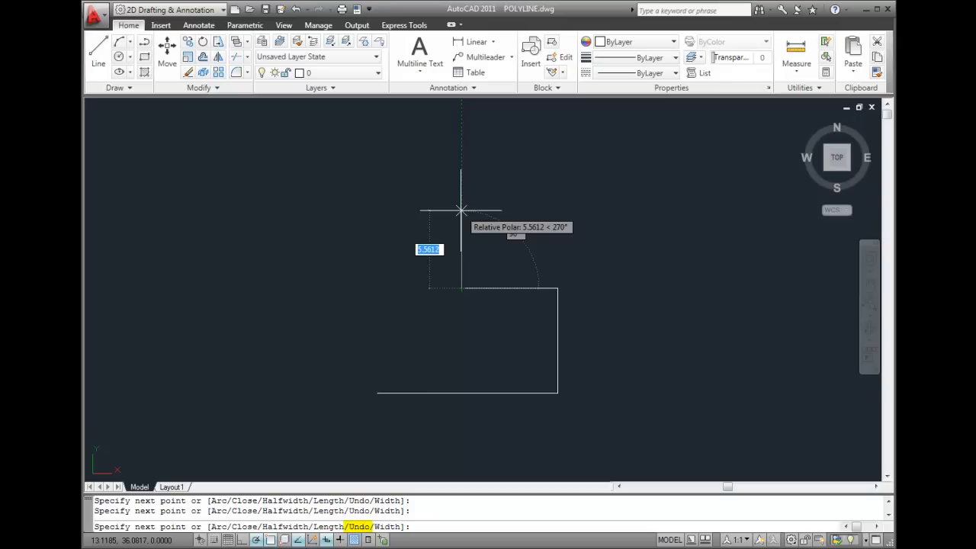
Undo the last polyline segment from the right-click shortcut menu.
{"action": "right_click", "coordinate": [462, 210]}
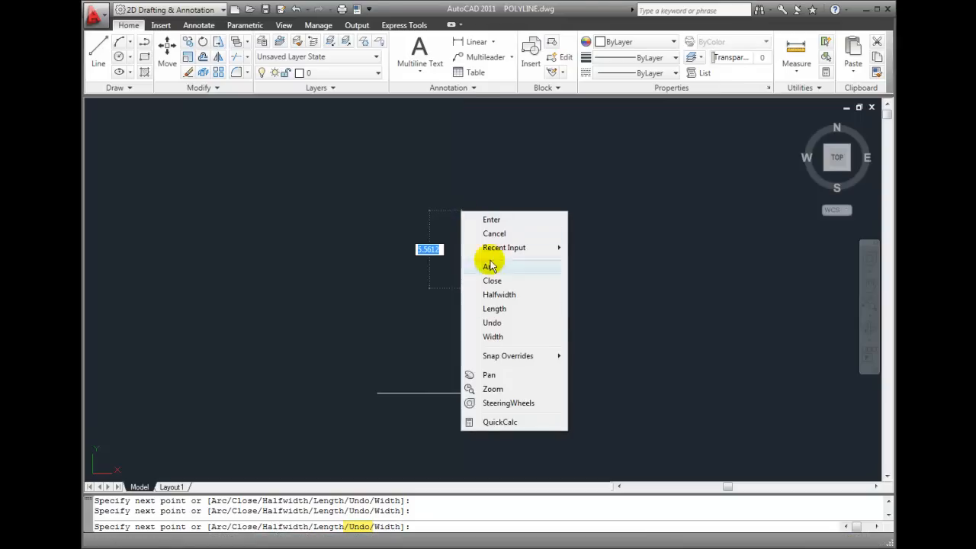
{"action": "mouse_move", "coordinate": [500, 322]}
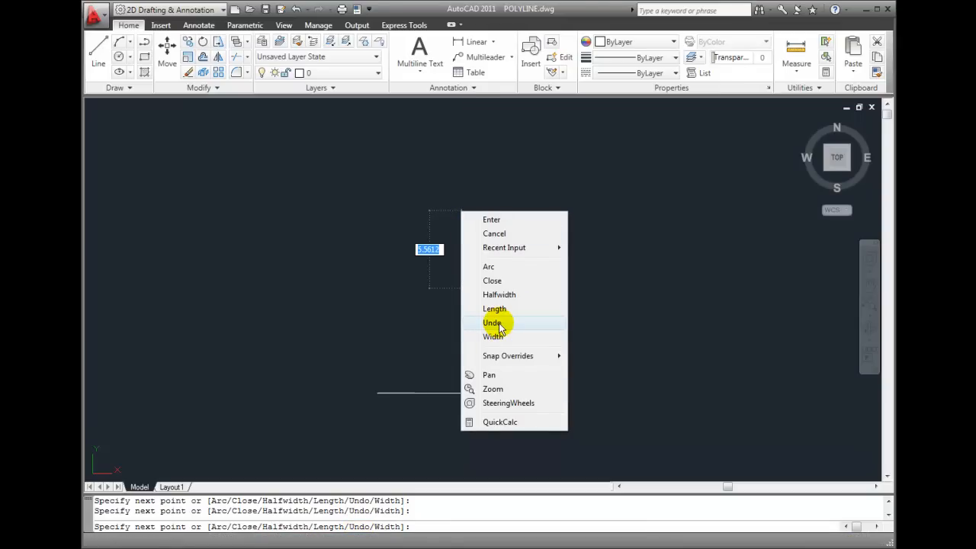
{"action": "left_click", "coordinate": [492, 321]}
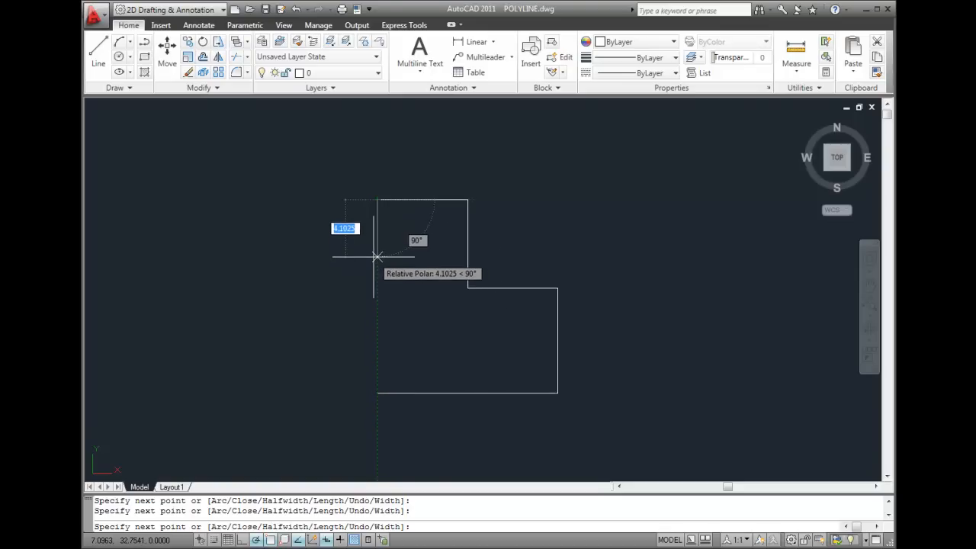
Choose Close from the right-click menu to join the polyline back to its start.
{"action": "right_click", "coordinate": [378, 257]}
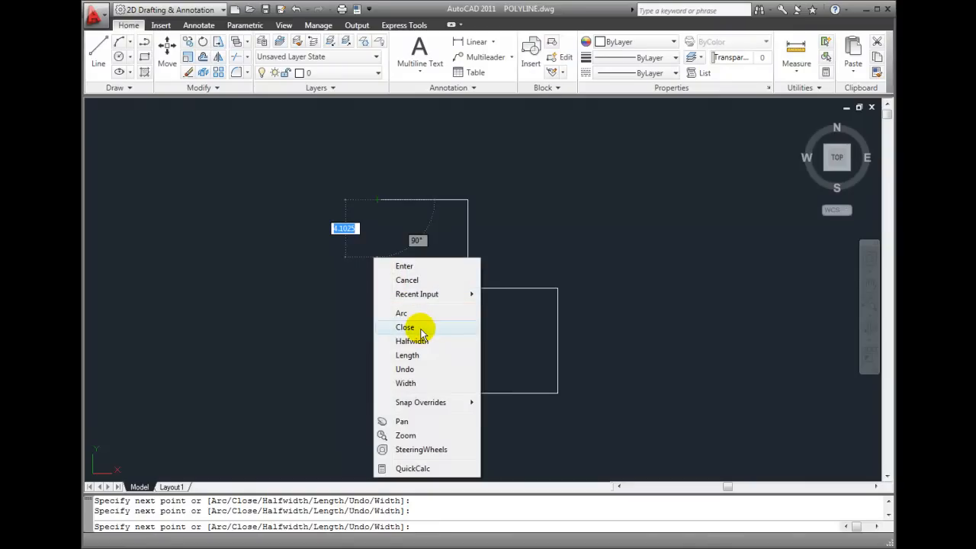
{"action": "left_click", "coordinate": [404, 327]}
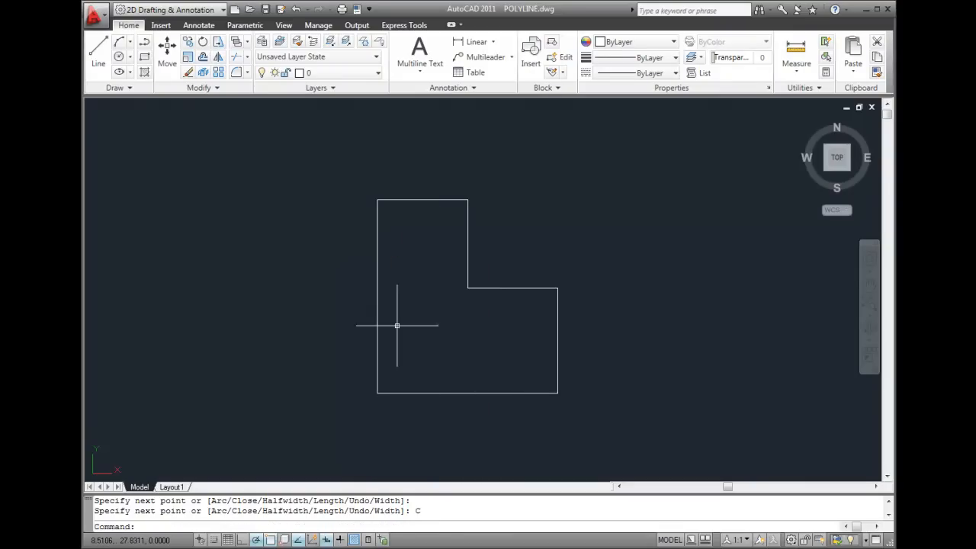
{"action": "mouse_move", "coordinate": [369, 303]}
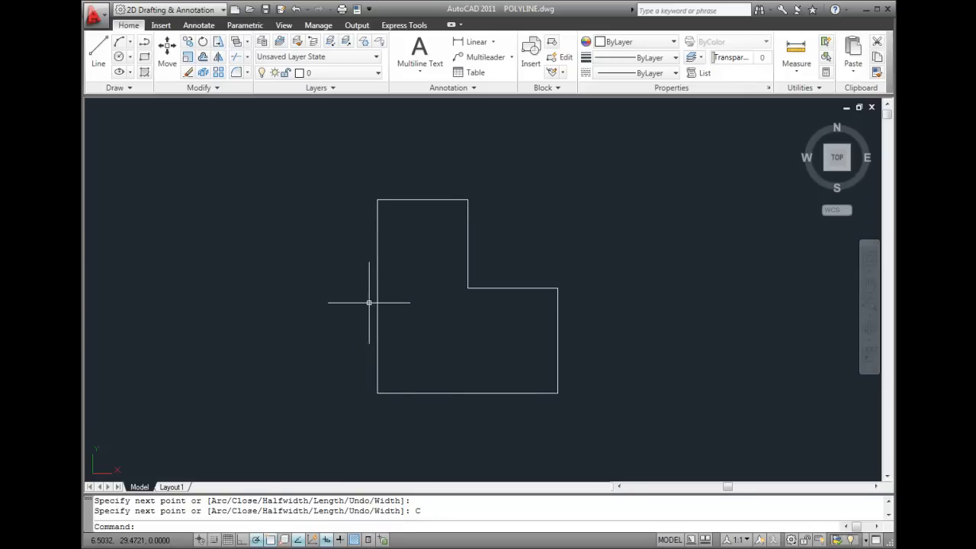